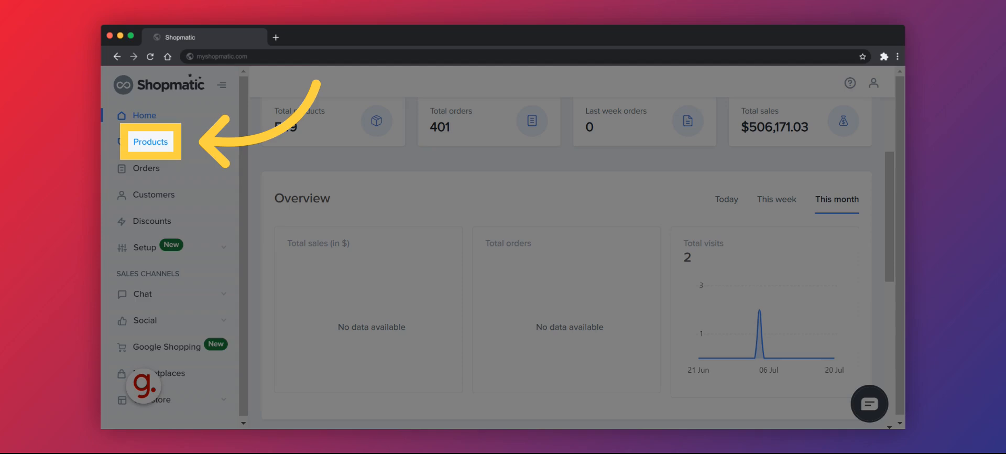
# Go to the Product Builder catalogue under Products in the sidebar.
pyautogui.click(150, 141)
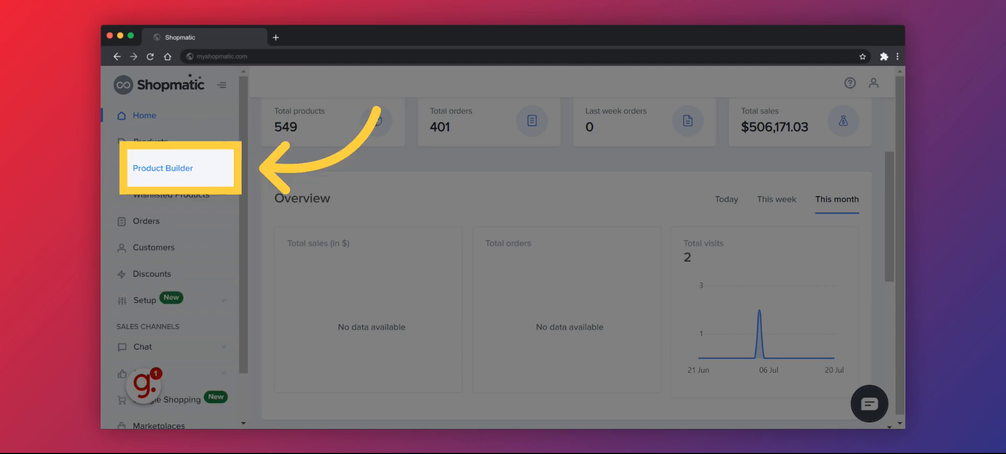
pyautogui.click(162, 167)
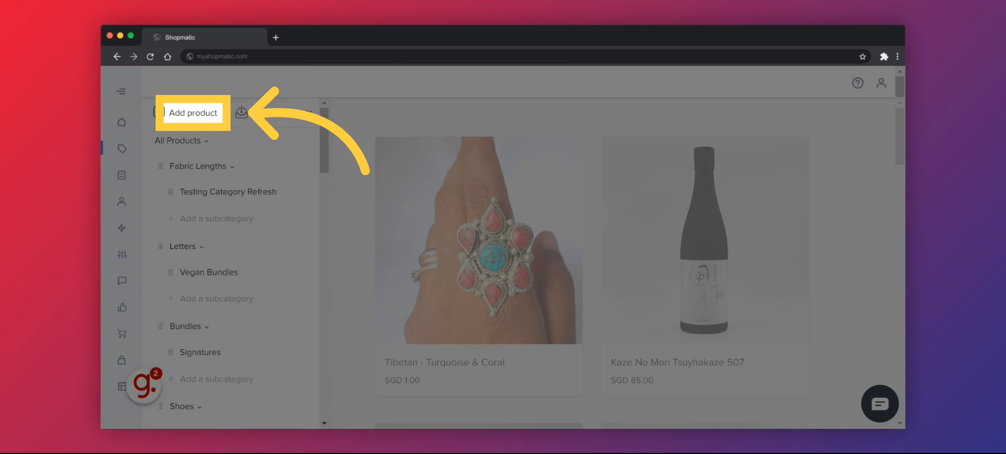
# Start a new product and upload the cropped green bean bag beach photo as its image.
pyautogui.click(193, 113)
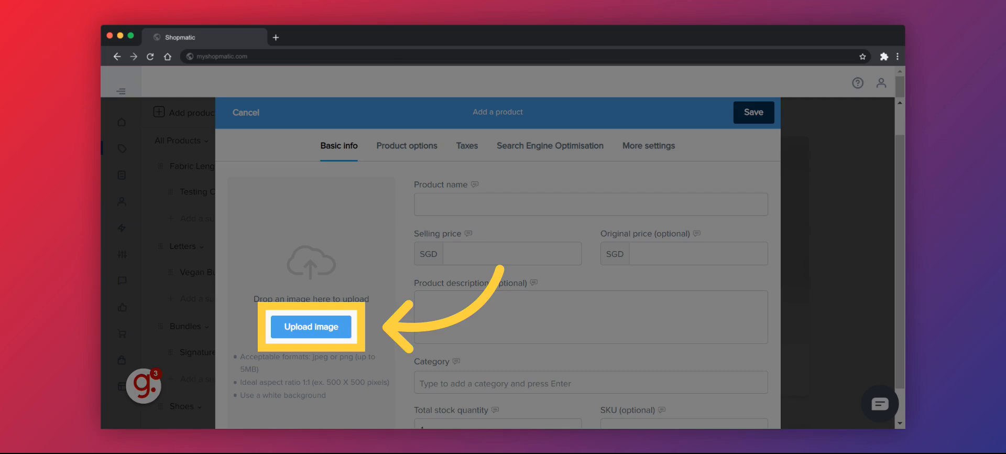
pyautogui.click(311, 326)
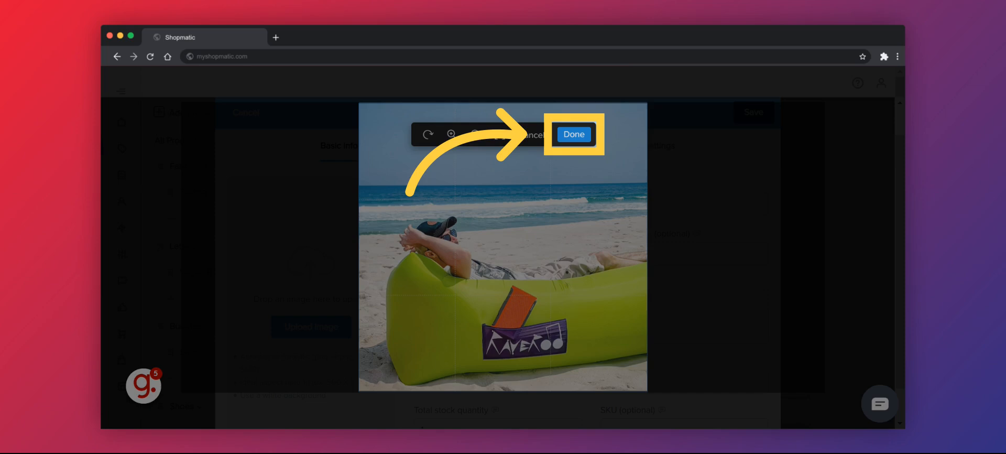
pyautogui.click(572, 134)
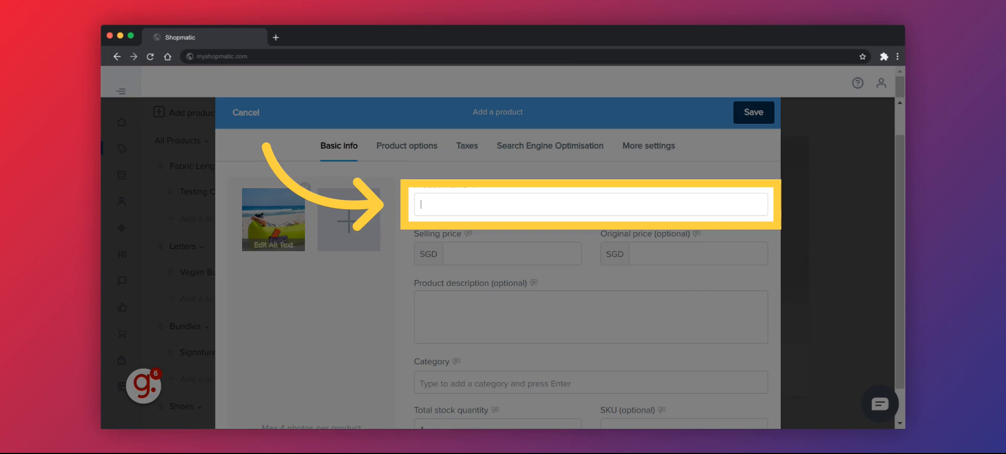
# Name the product 'Inflatable Bean Bag' and move to its SGD 100 selling price.
pyautogui.write('Inflatable Bean Bag')
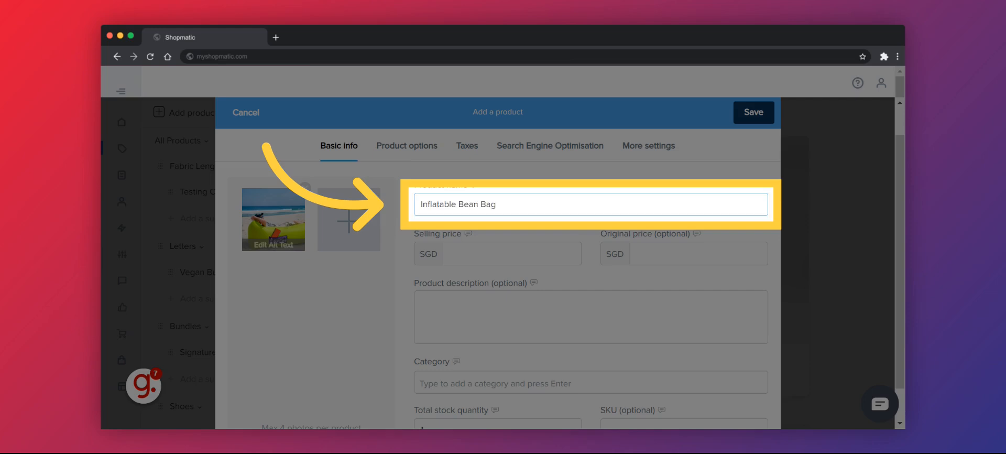
pyautogui.click(514, 253)
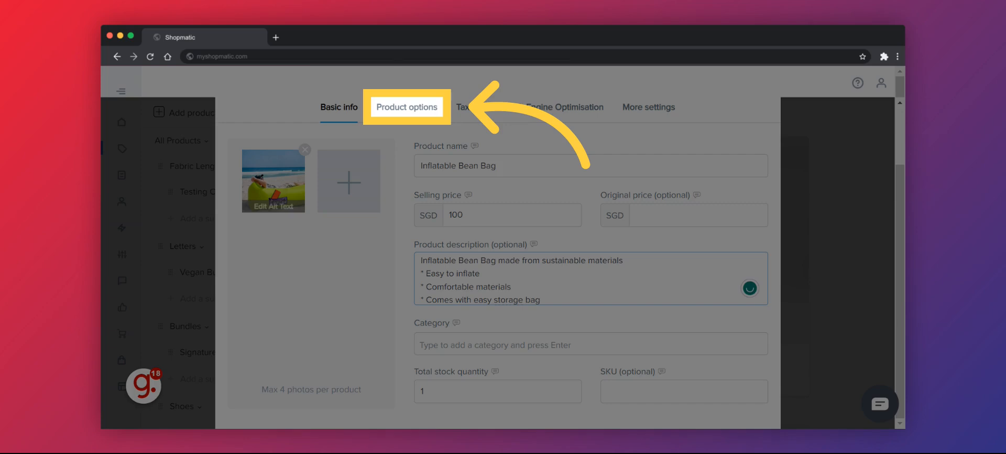
# Add a Yellow colour variant under Product options, then Pink and Blue the same way.
pyautogui.click(406, 107)
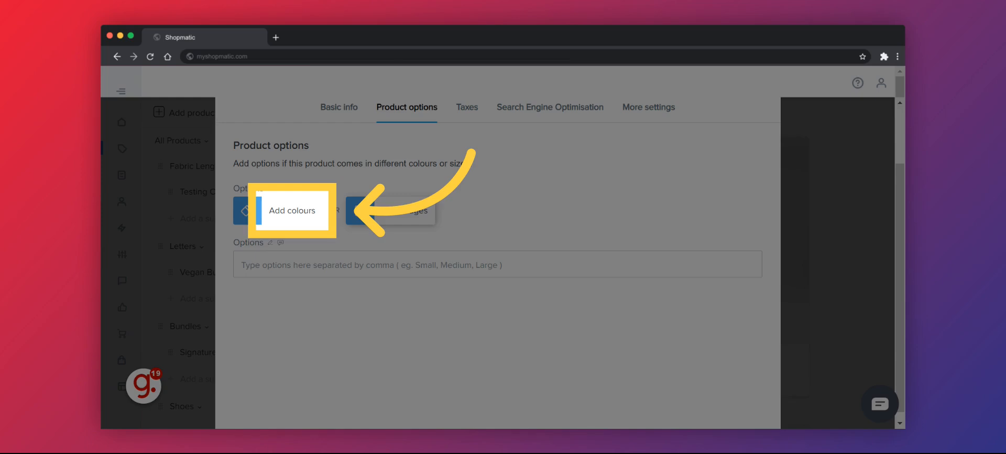
pyautogui.click(291, 210)
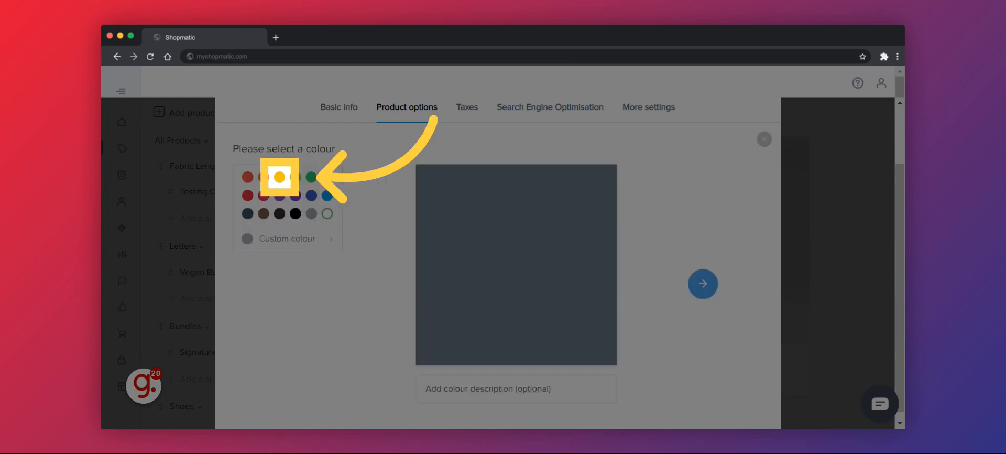
pyautogui.click(279, 177)
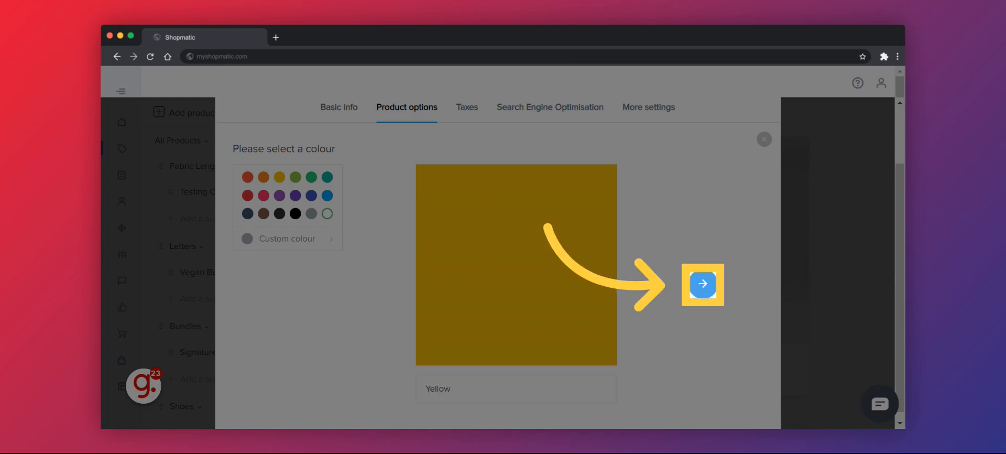
pyautogui.click(702, 285)
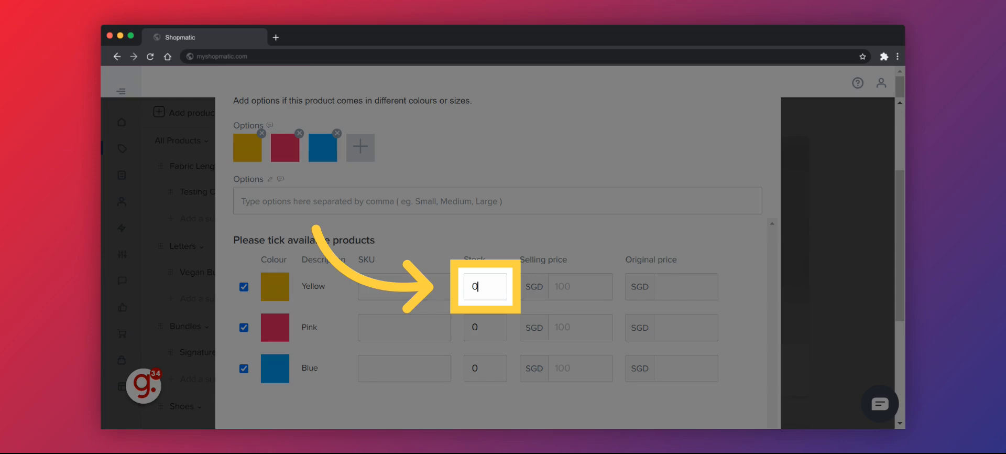
# Give the yellow variant SKU IB-Yellow with stock 5 on each colour row.
pyautogui.write('IB-Yellow')
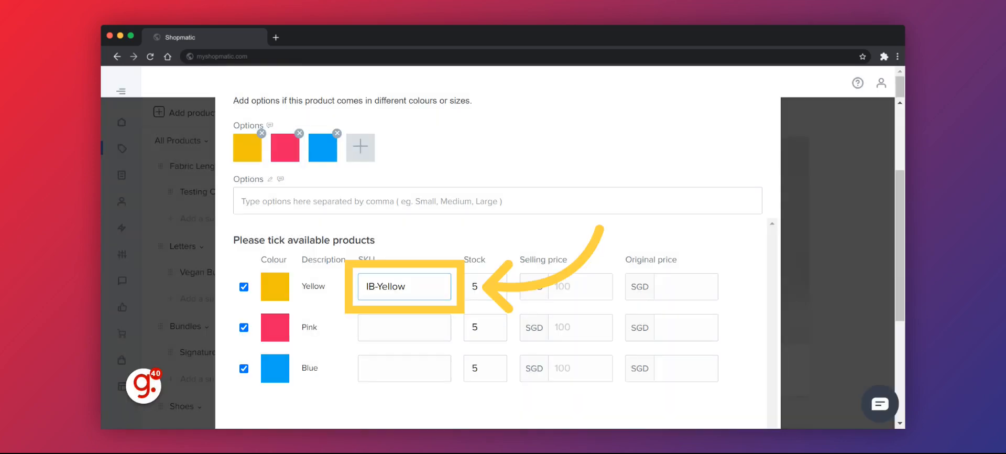
pyautogui.scroll(3)
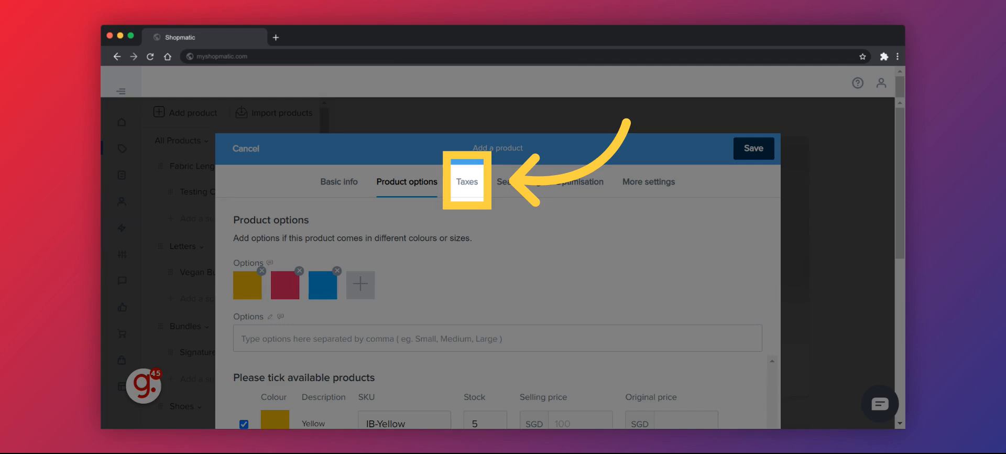
# Reach the SEO settings via Taxes for the page title, meta description and URL inflatablebeanbag.
pyautogui.click(467, 182)
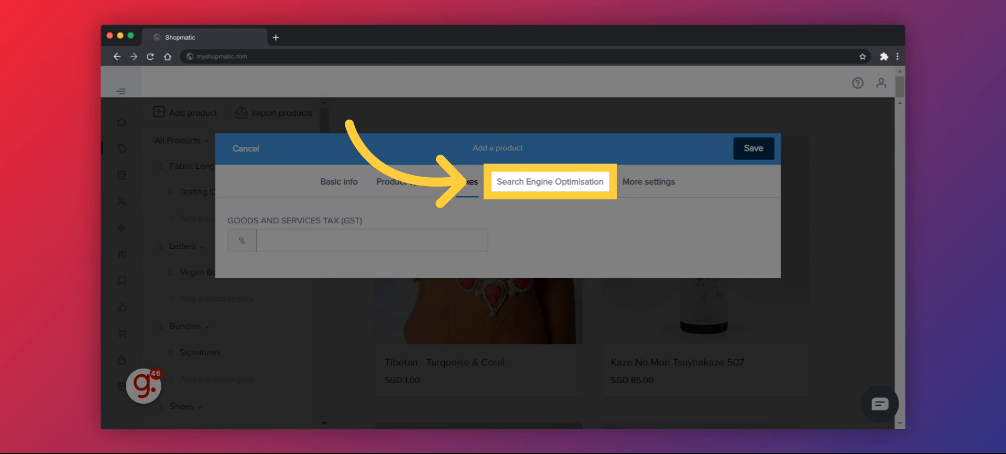
pyautogui.click(549, 181)
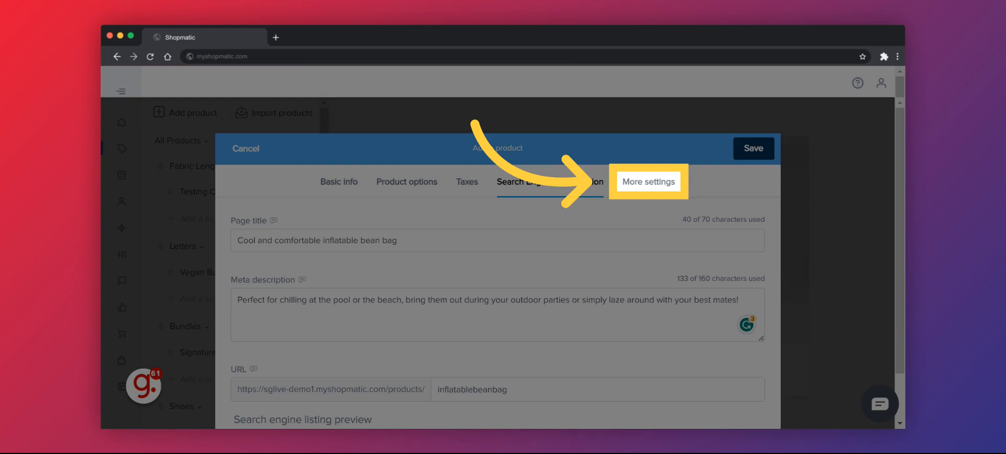
# Enter shipping size 20 × 20 × 10 cm and weight 0.5 kg under More settings.
pyautogui.click(648, 182)
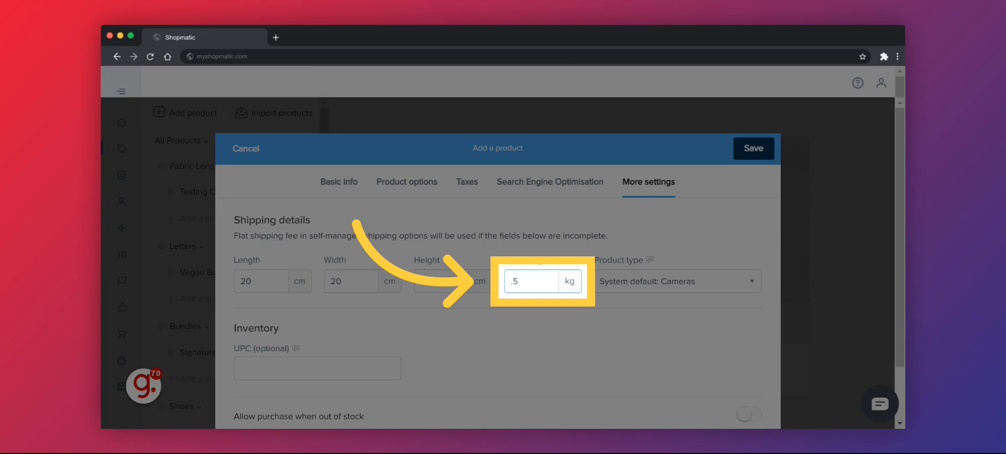
pyautogui.click(677, 281)
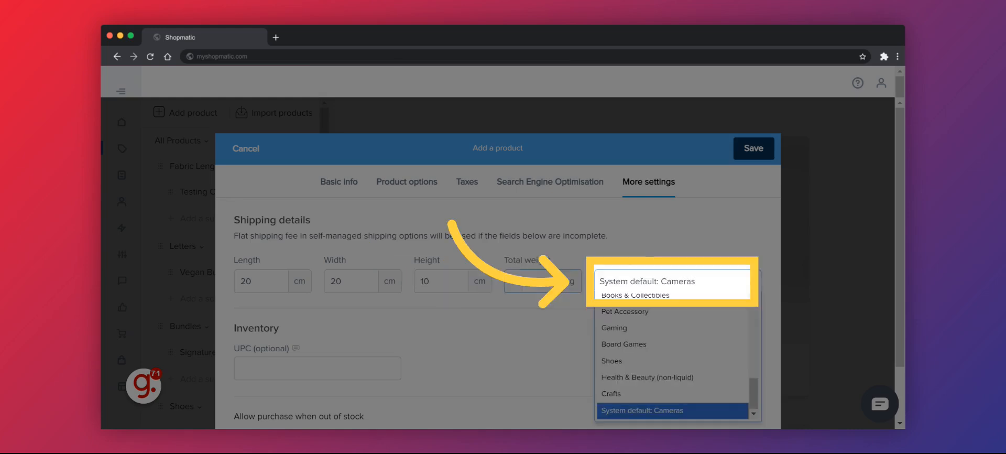